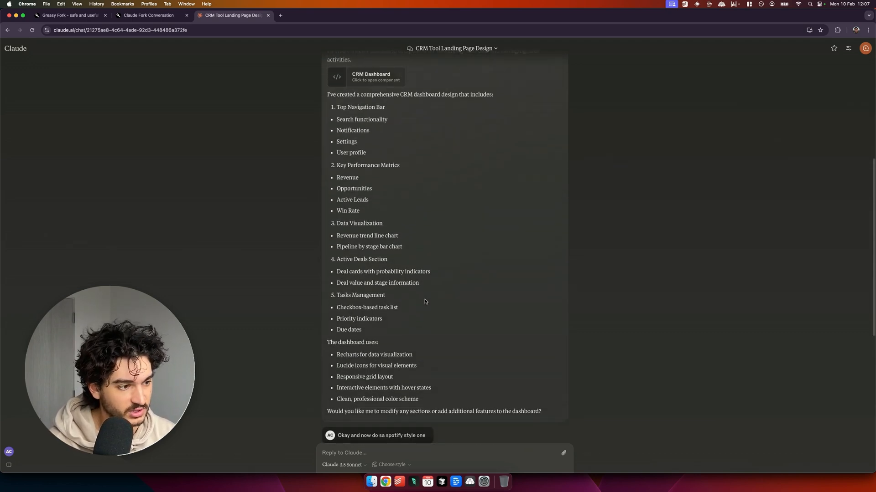
pyautogui.scroll(-3)
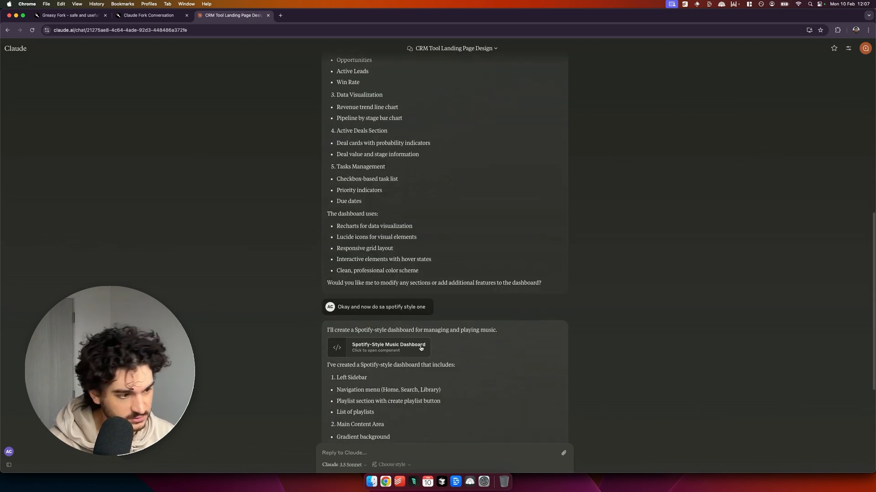
pyautogui.scroll(3)
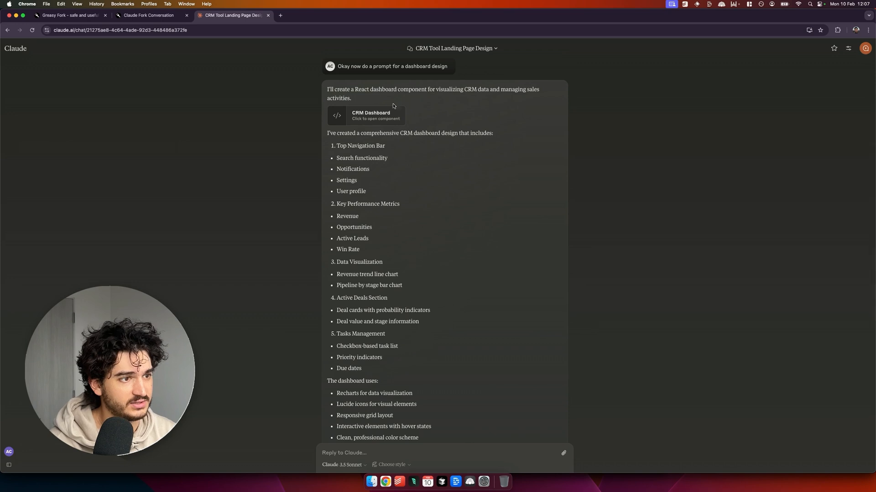
pyautogui.scroll(-3)
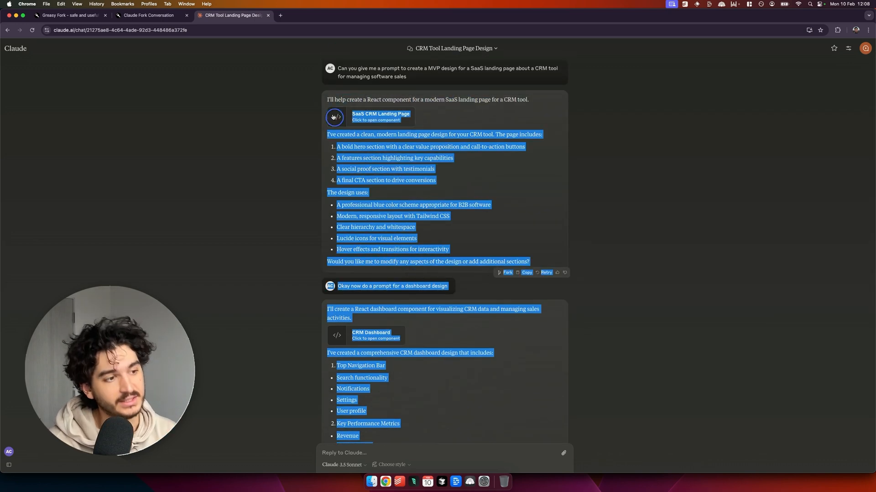
pyautogui.scroll(-3)
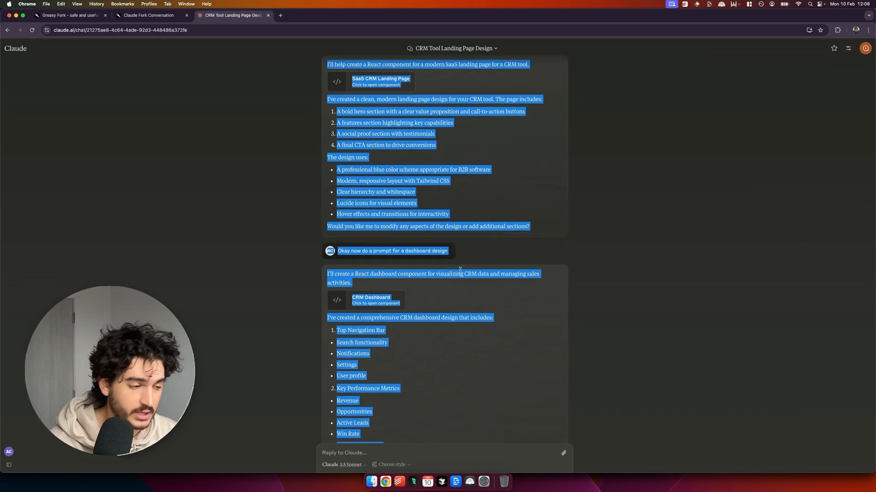
pyautogui.scroll(-3)
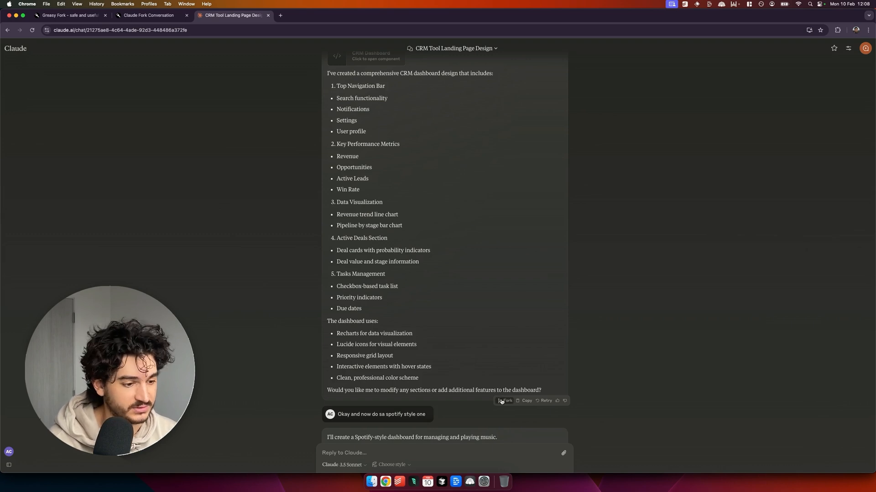
pyautogui.click(503, 401)
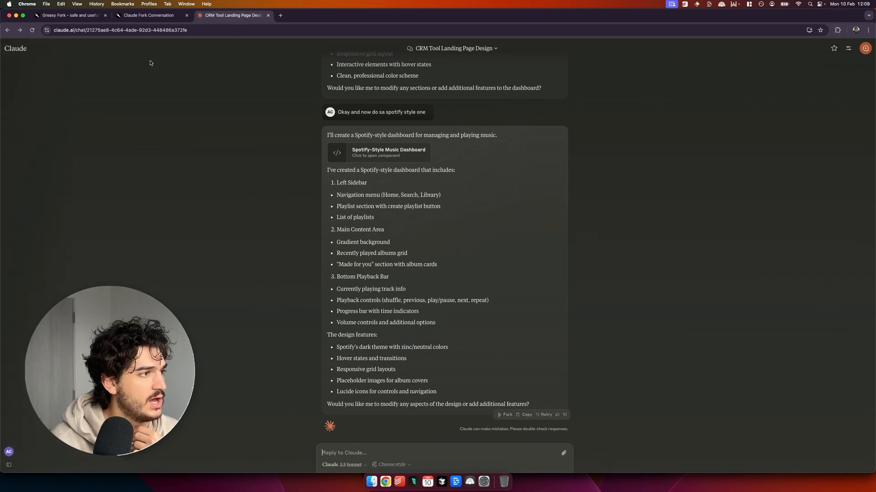
pyautogui.click(148, 16)
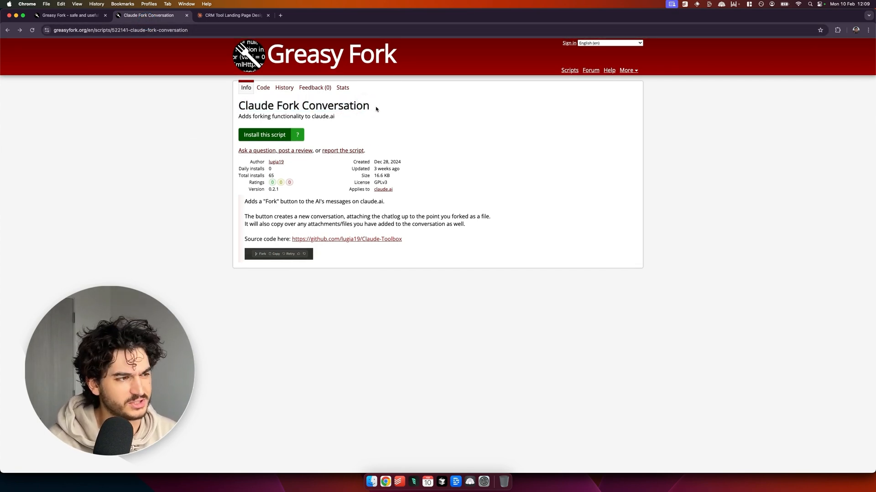
pyautogui.click(67, 16)
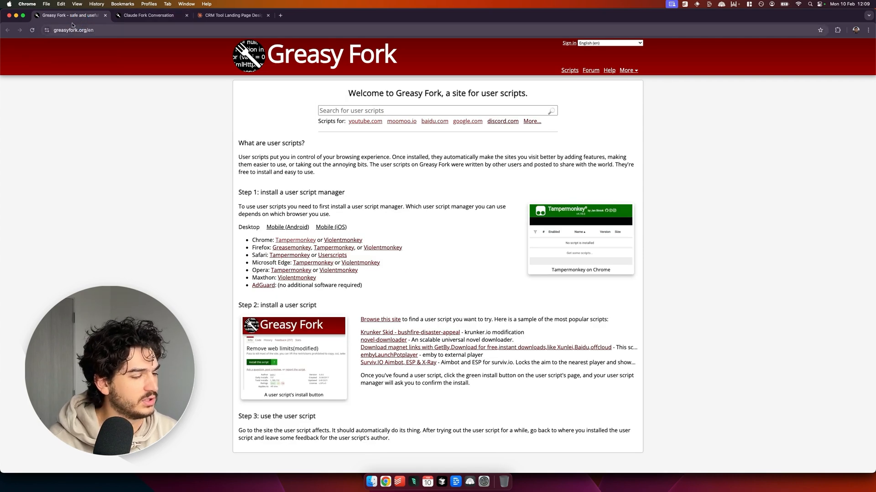
pyautogui.moveTo(282, 242)
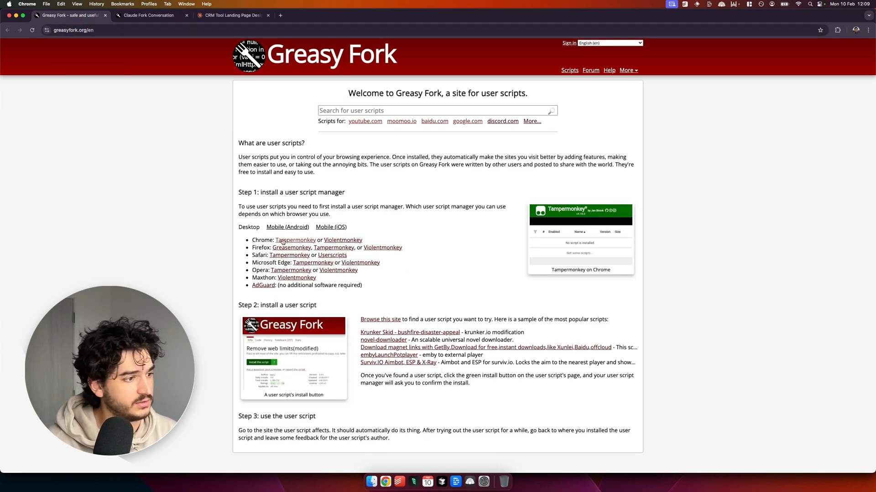
pyautogui.moveTo(295, 240)
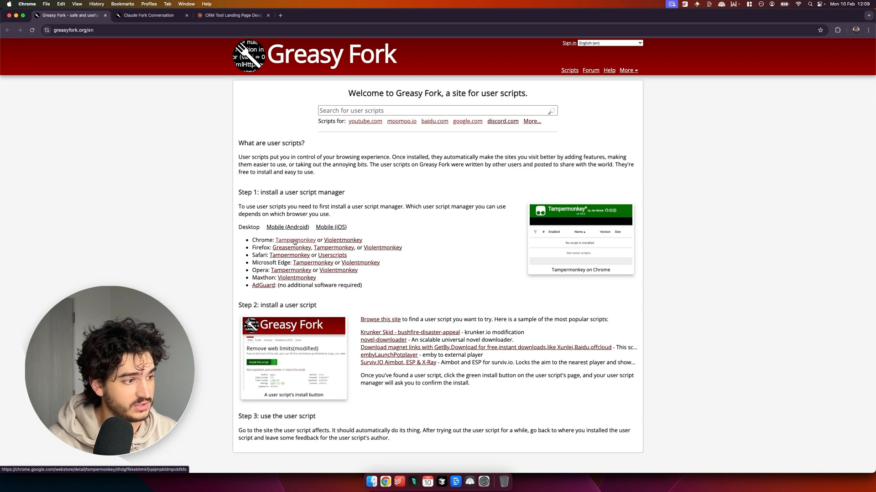
pyautogui.click(148, 15)
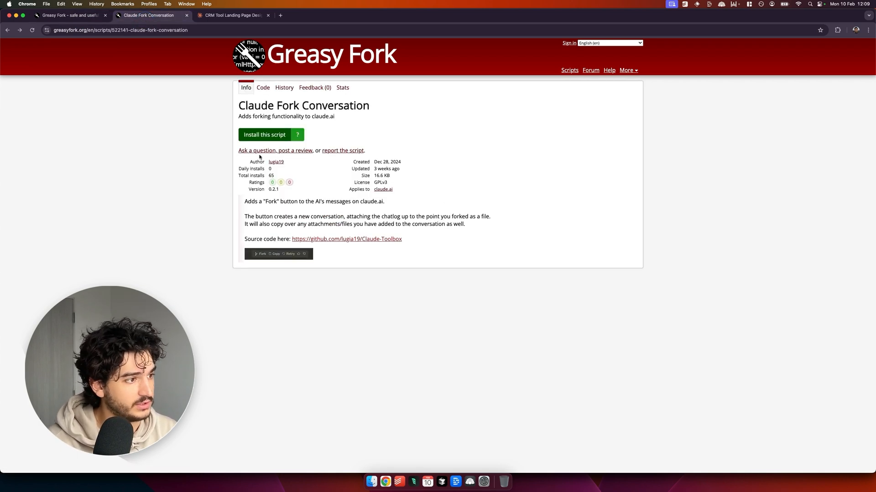
pyautogui.moveTo(809, 42)
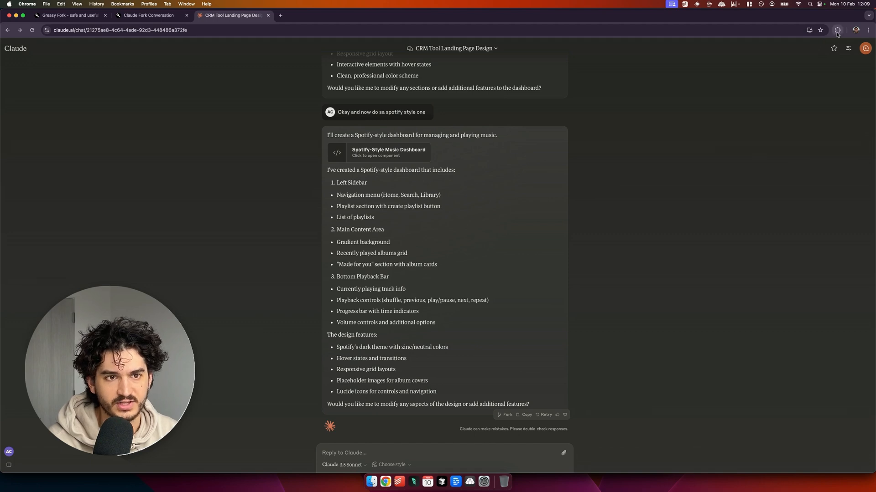
pyautogui.click(825, 30)
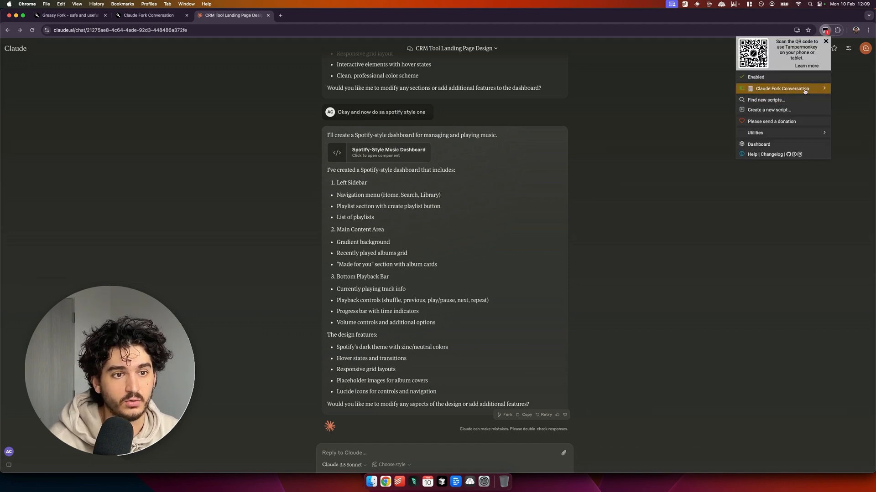
pyautogui.click(781, 88)
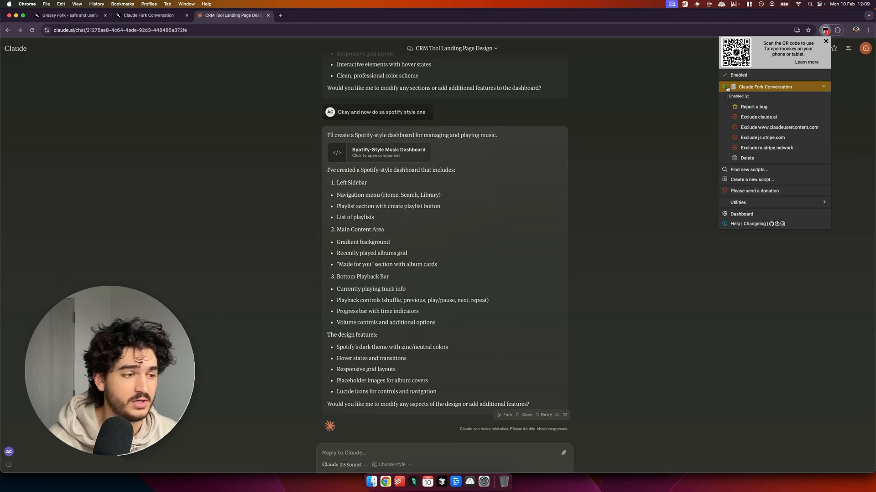
pyautogui.click(576, 307)
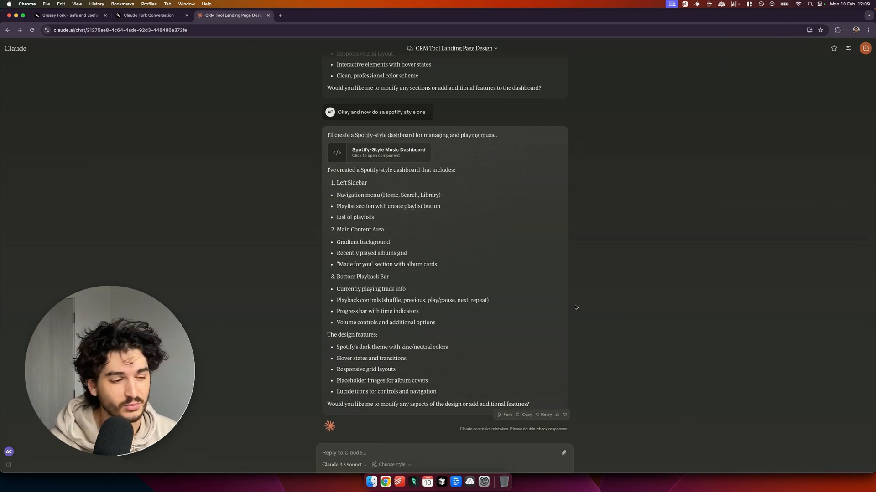